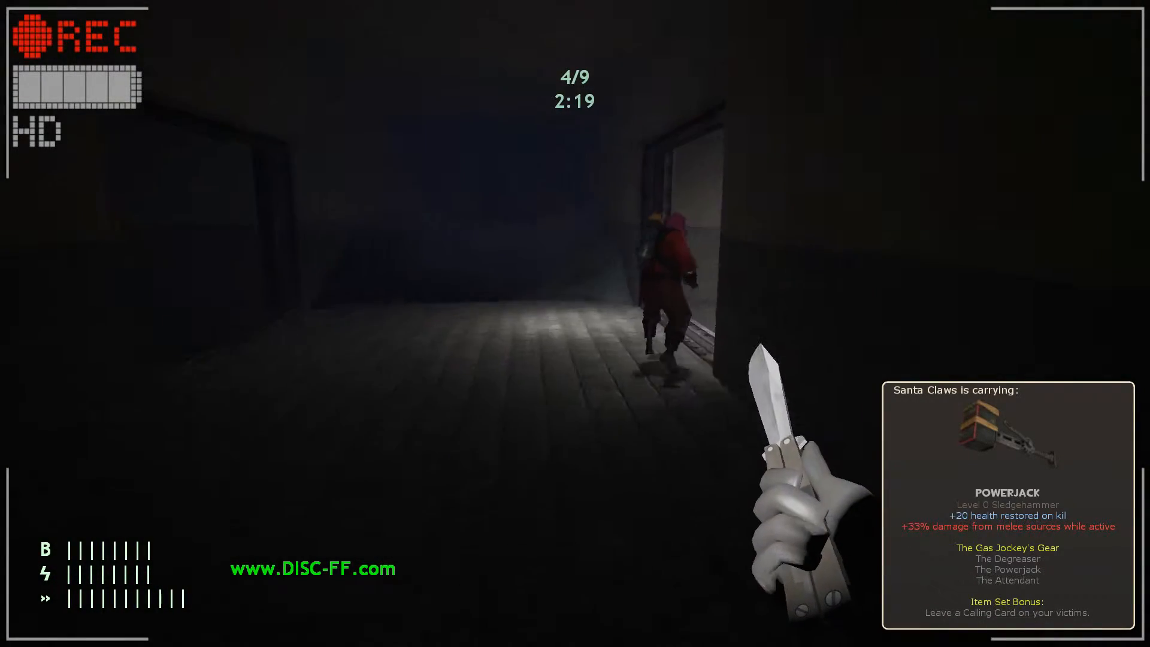
mouse_move(575, 323)
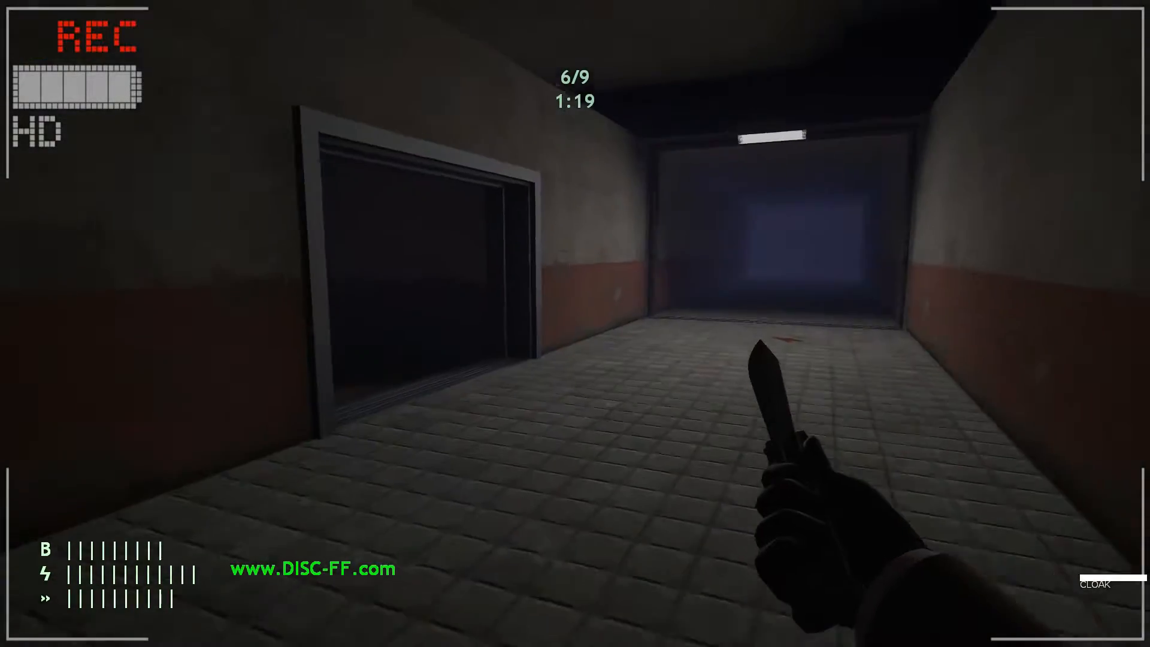
mouse_move(575, 324)
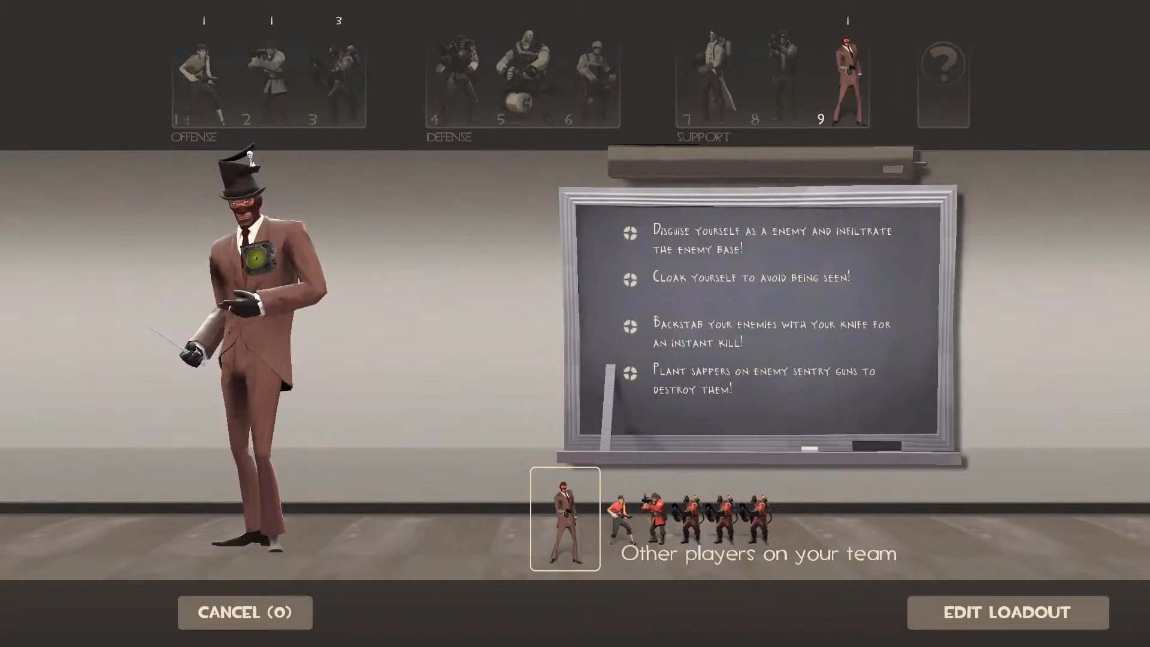
left_click(755, 74)
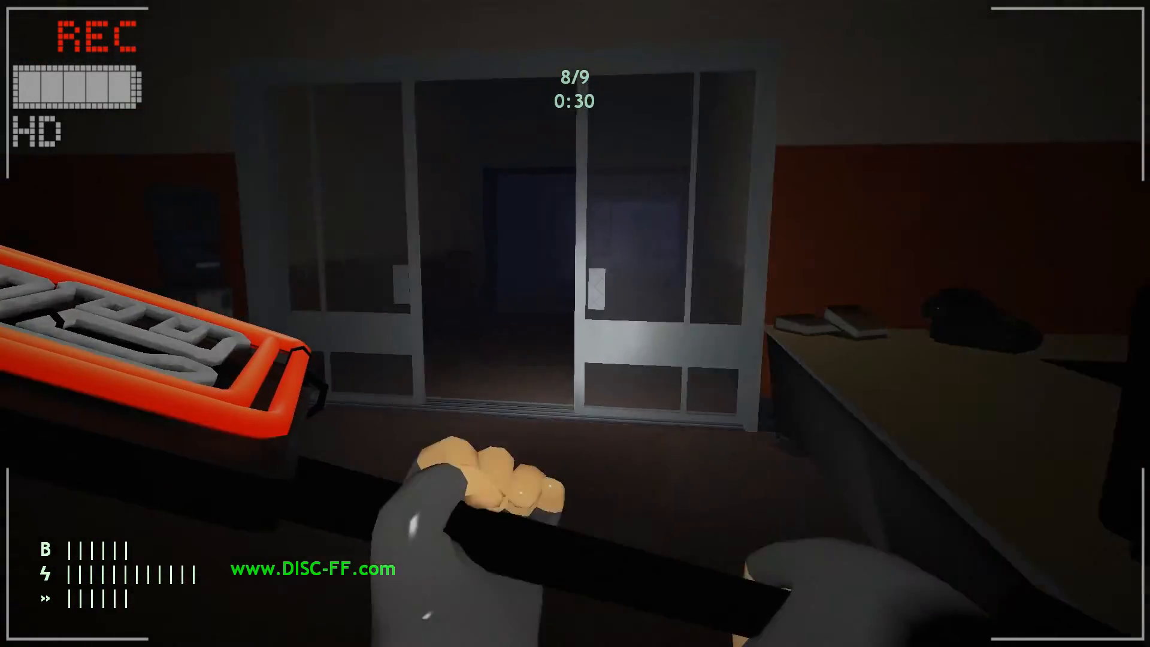
mouse_move(576, 323)
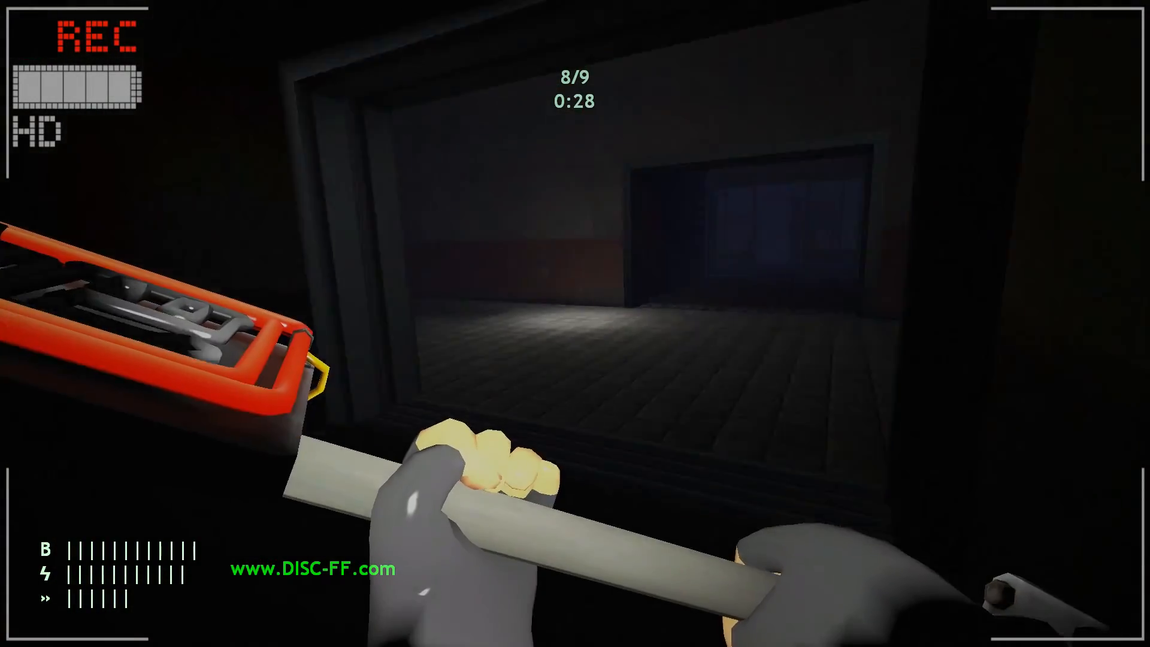
key("tab")
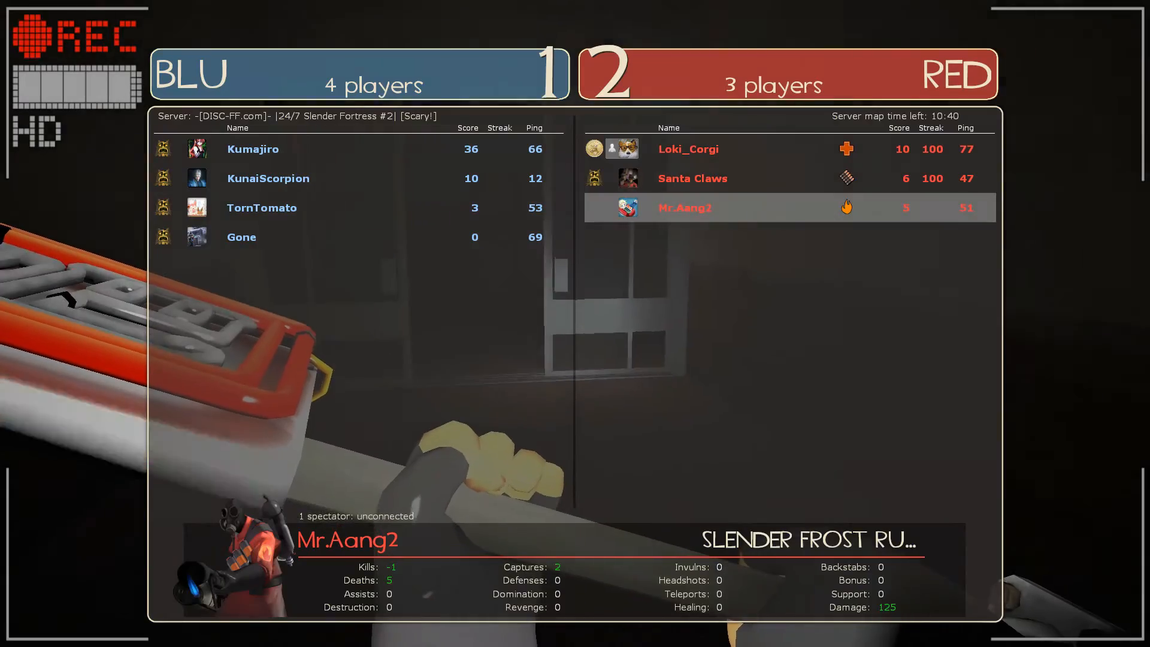